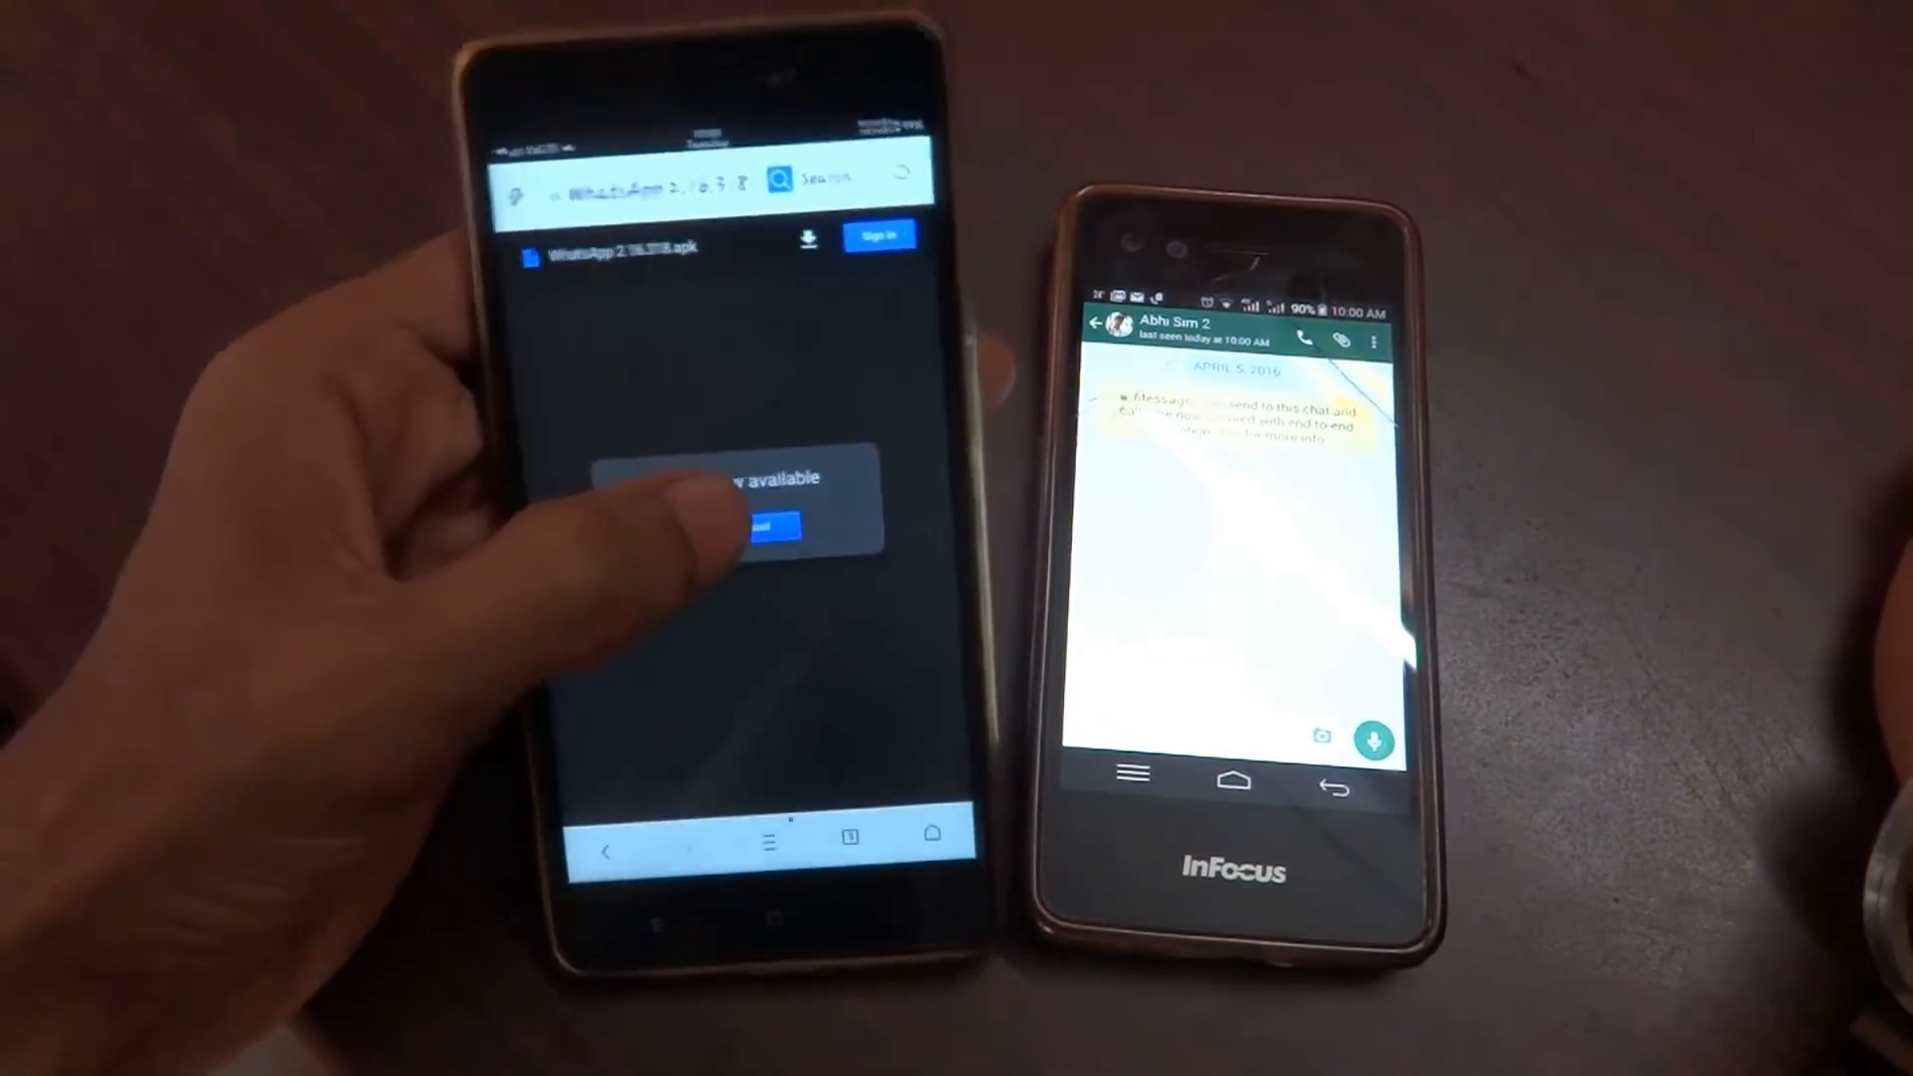
# Step: Download the WhatsApp APK from Google Drive anyway, past the virus-scan warning, replacing the existing copy
pyautogui.click(775, 524)
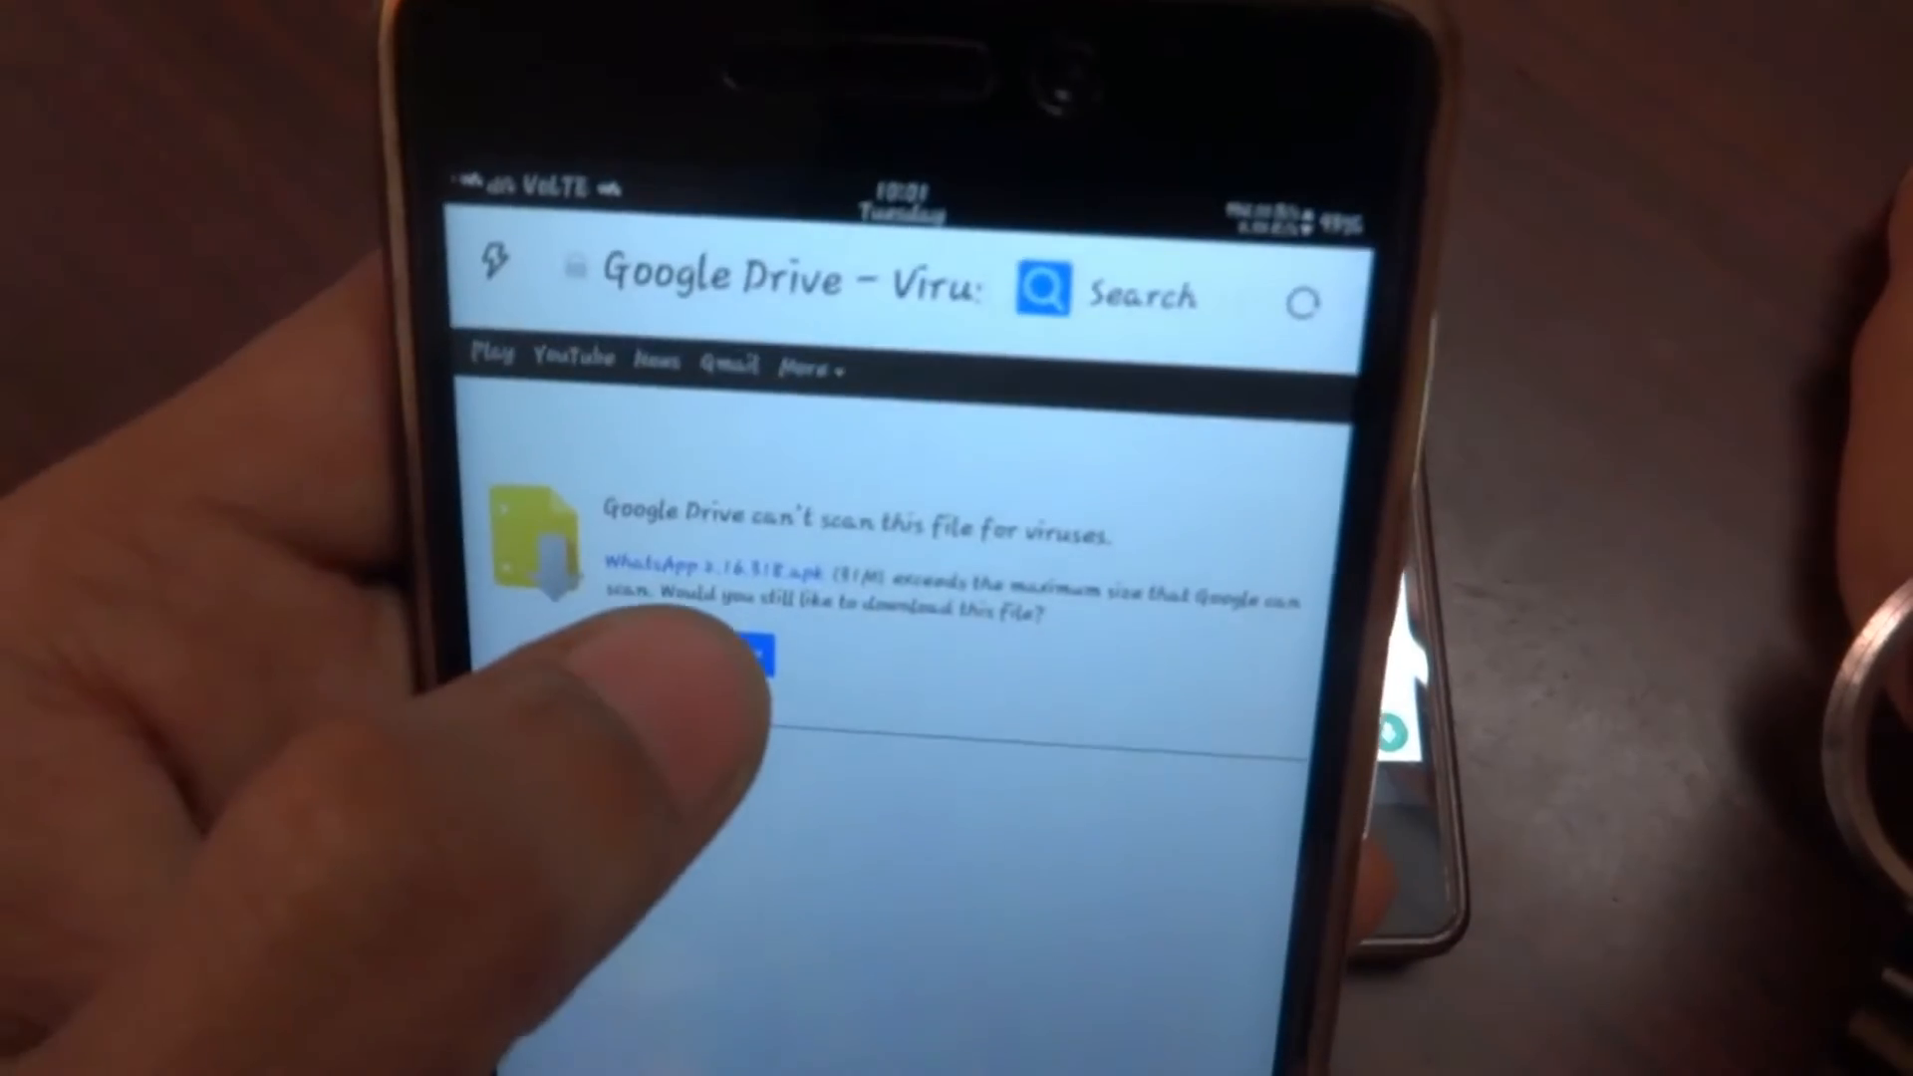
pyautogui.click(741, 656)
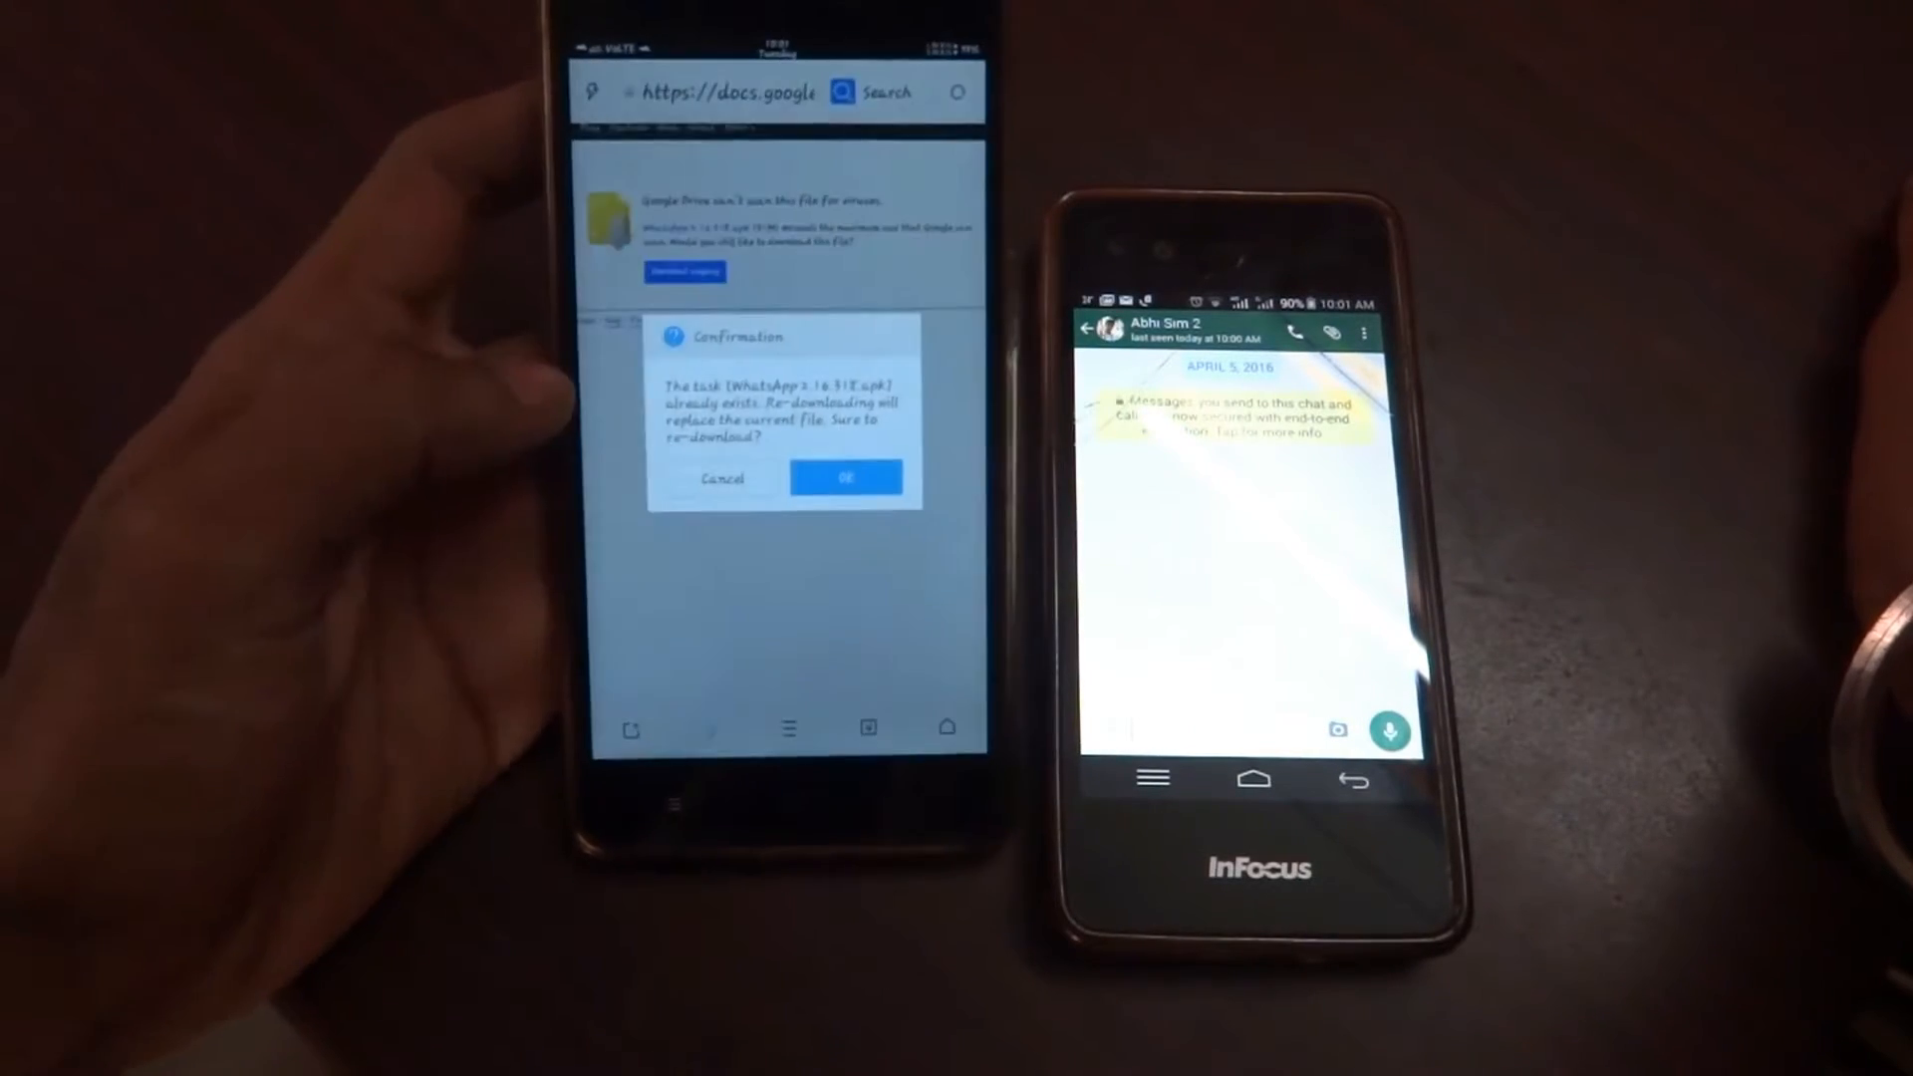
pyautogui.click(845, 476)
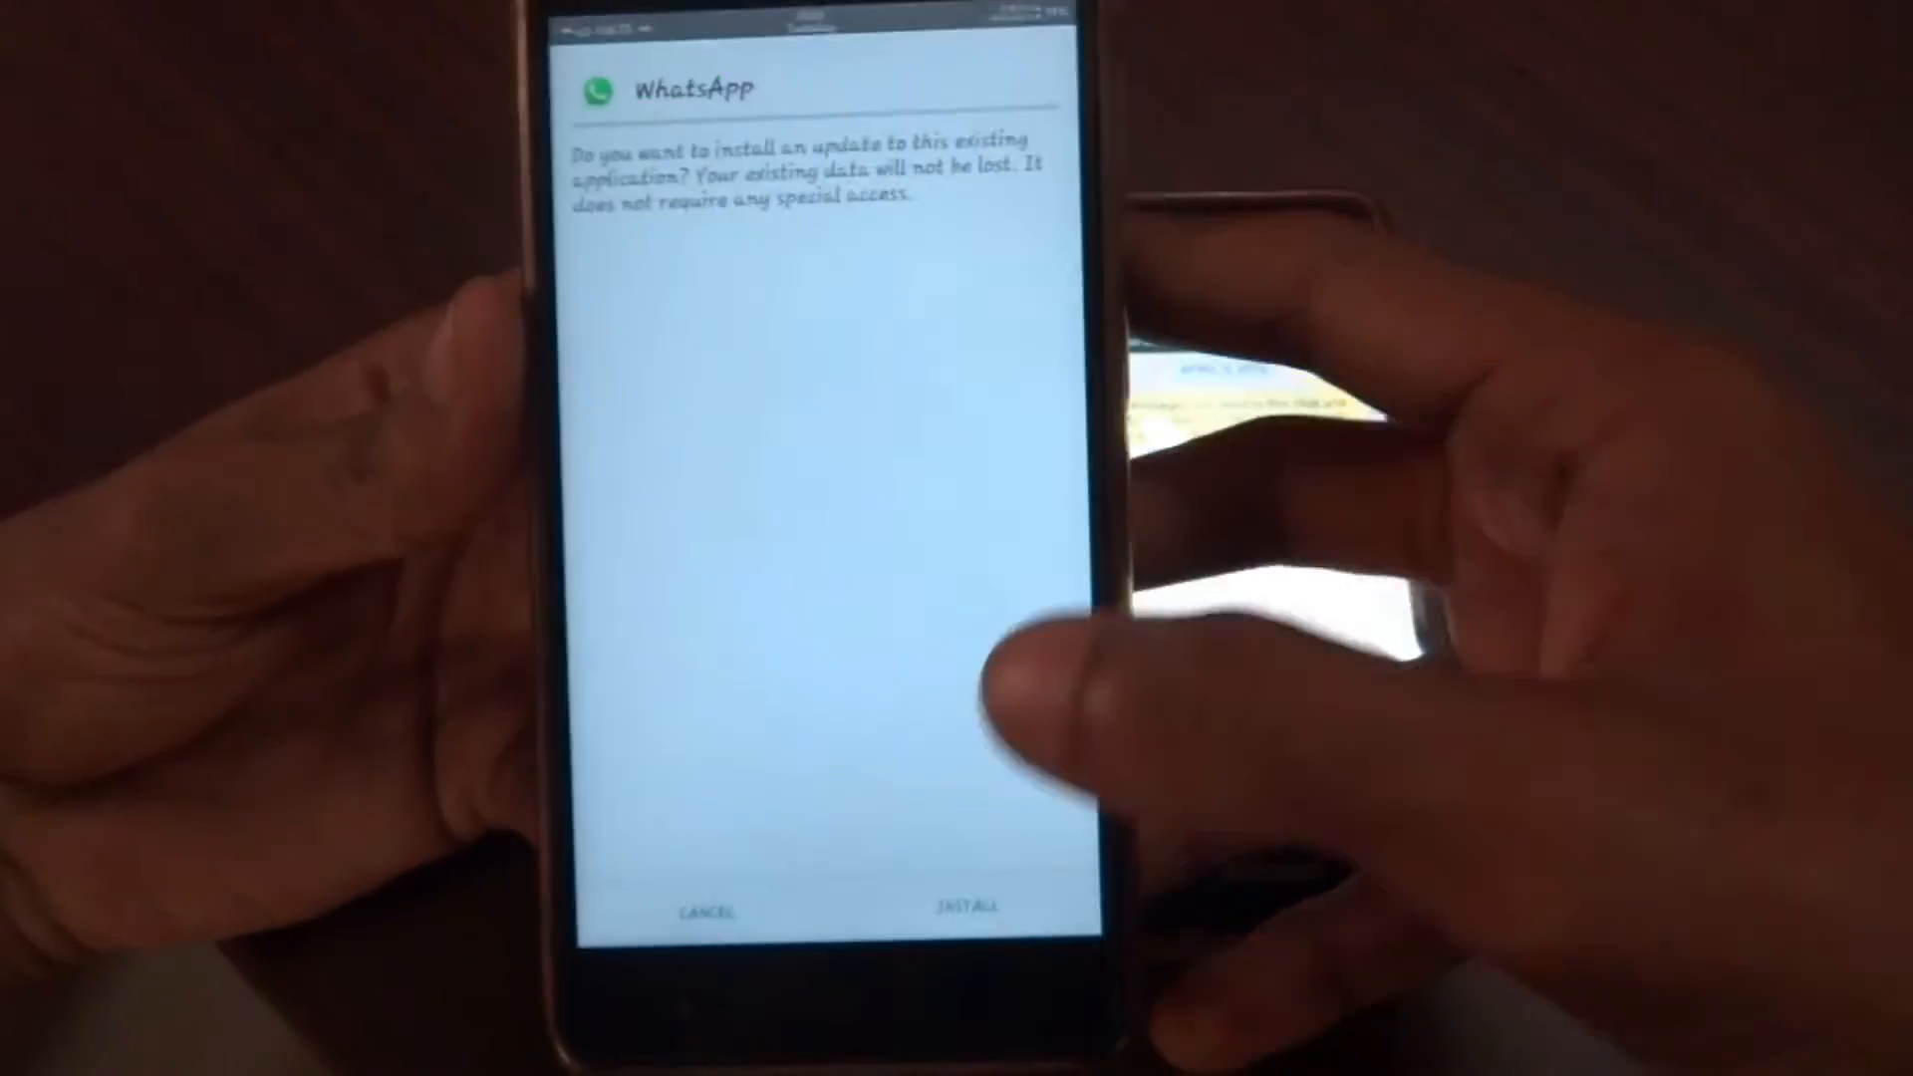
# Step: Install the WhatsApp update over the existing app on the first phone, keeping its data
pyautogui.click(969, 909)
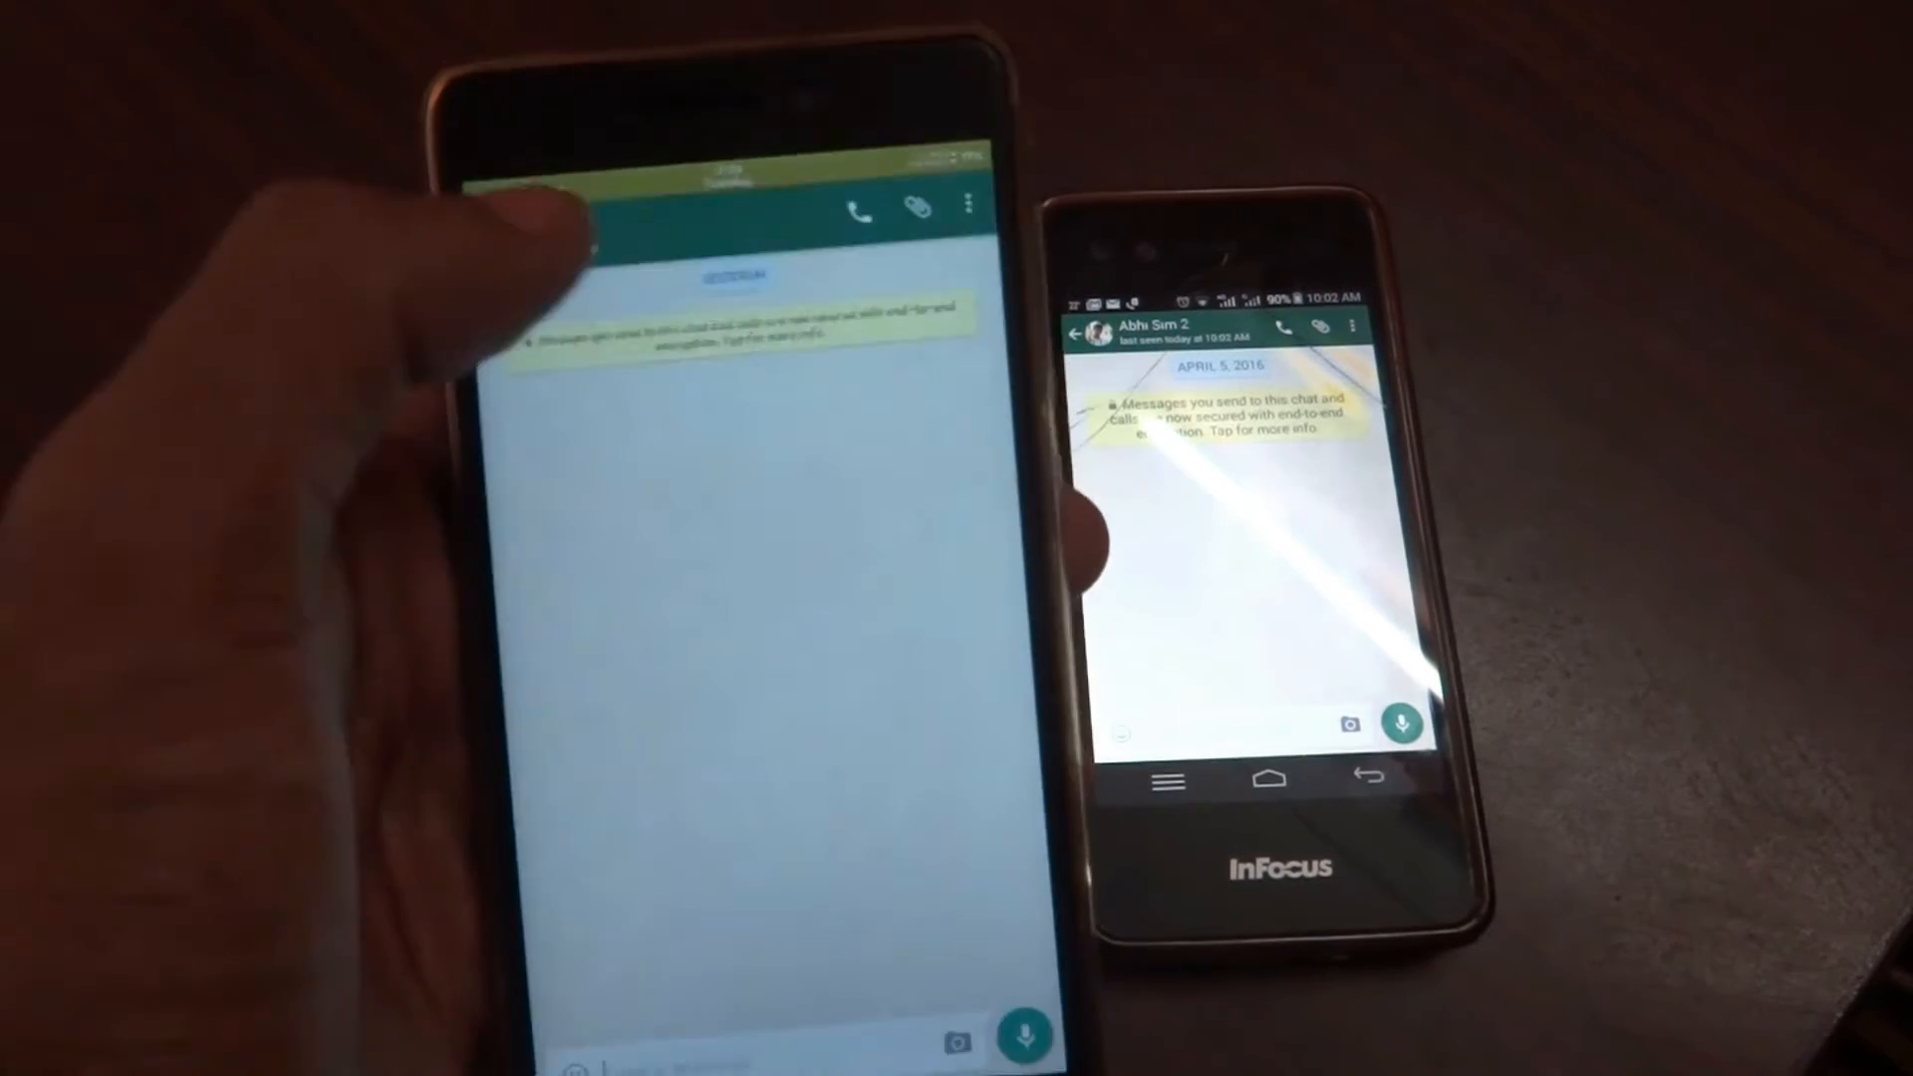
# Step: Enter the chat with the other phone in the freshly updated WhatsApp
pyautogui.click(861, 207)
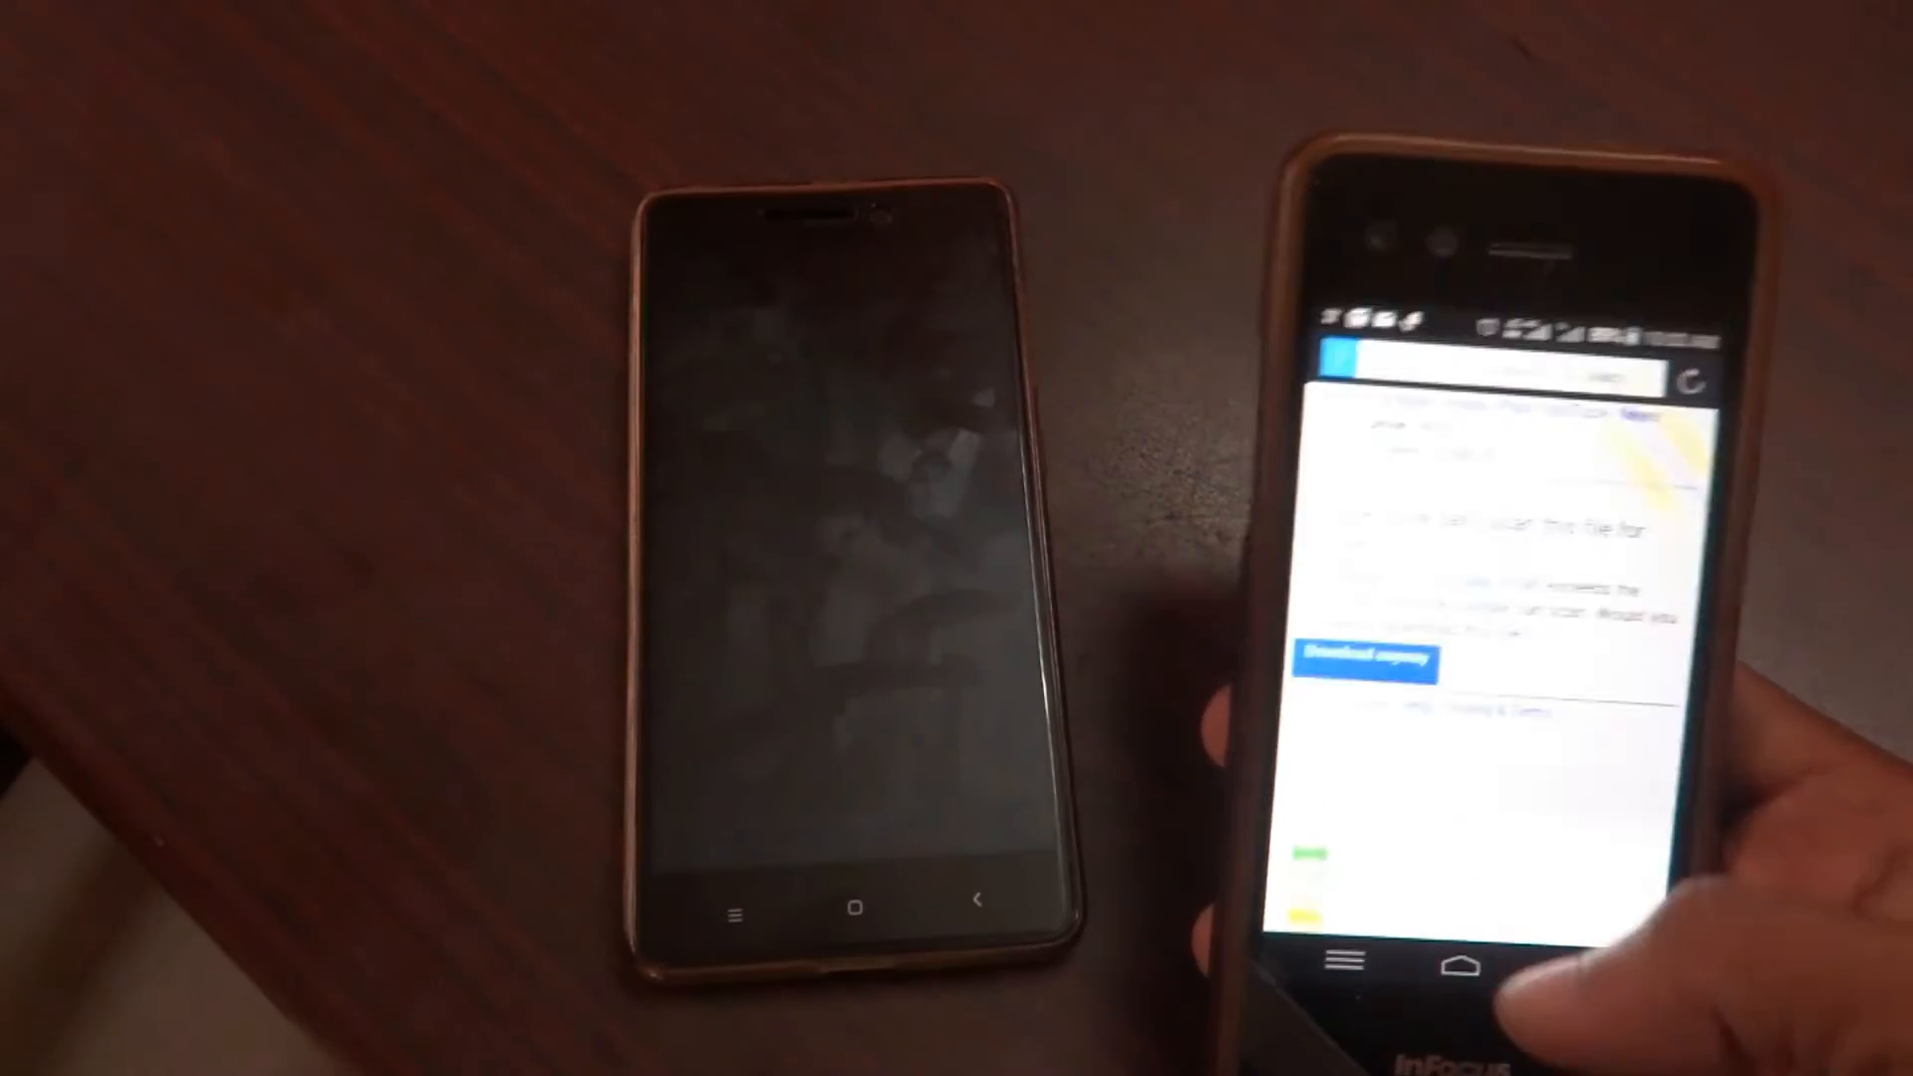
# Step: Download the WhatsApp APK on the second phone anyway, past Drive's virus-scan warning
pyautogui.click(1371, 666)
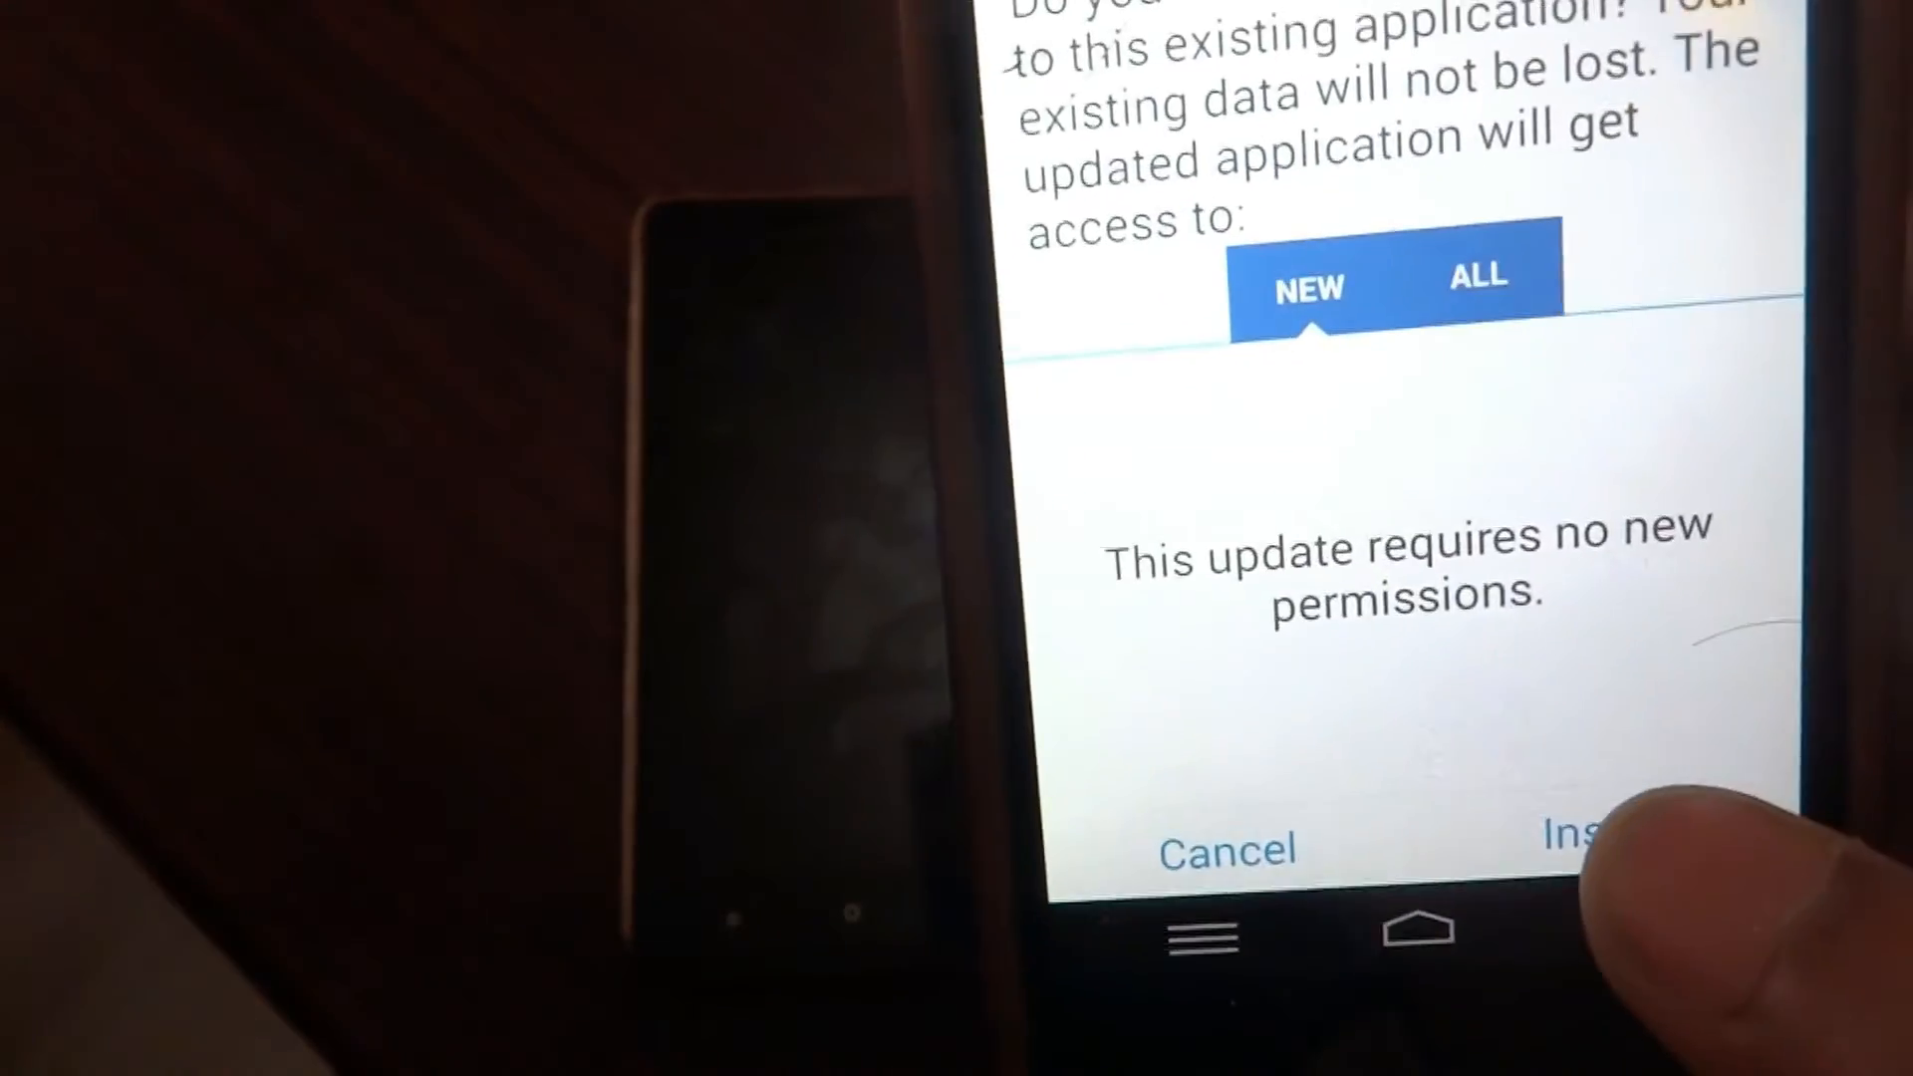
# Step: Install the WhatsApp update on the second phone and launch the updated app
pyautogui.click(1580, 841)
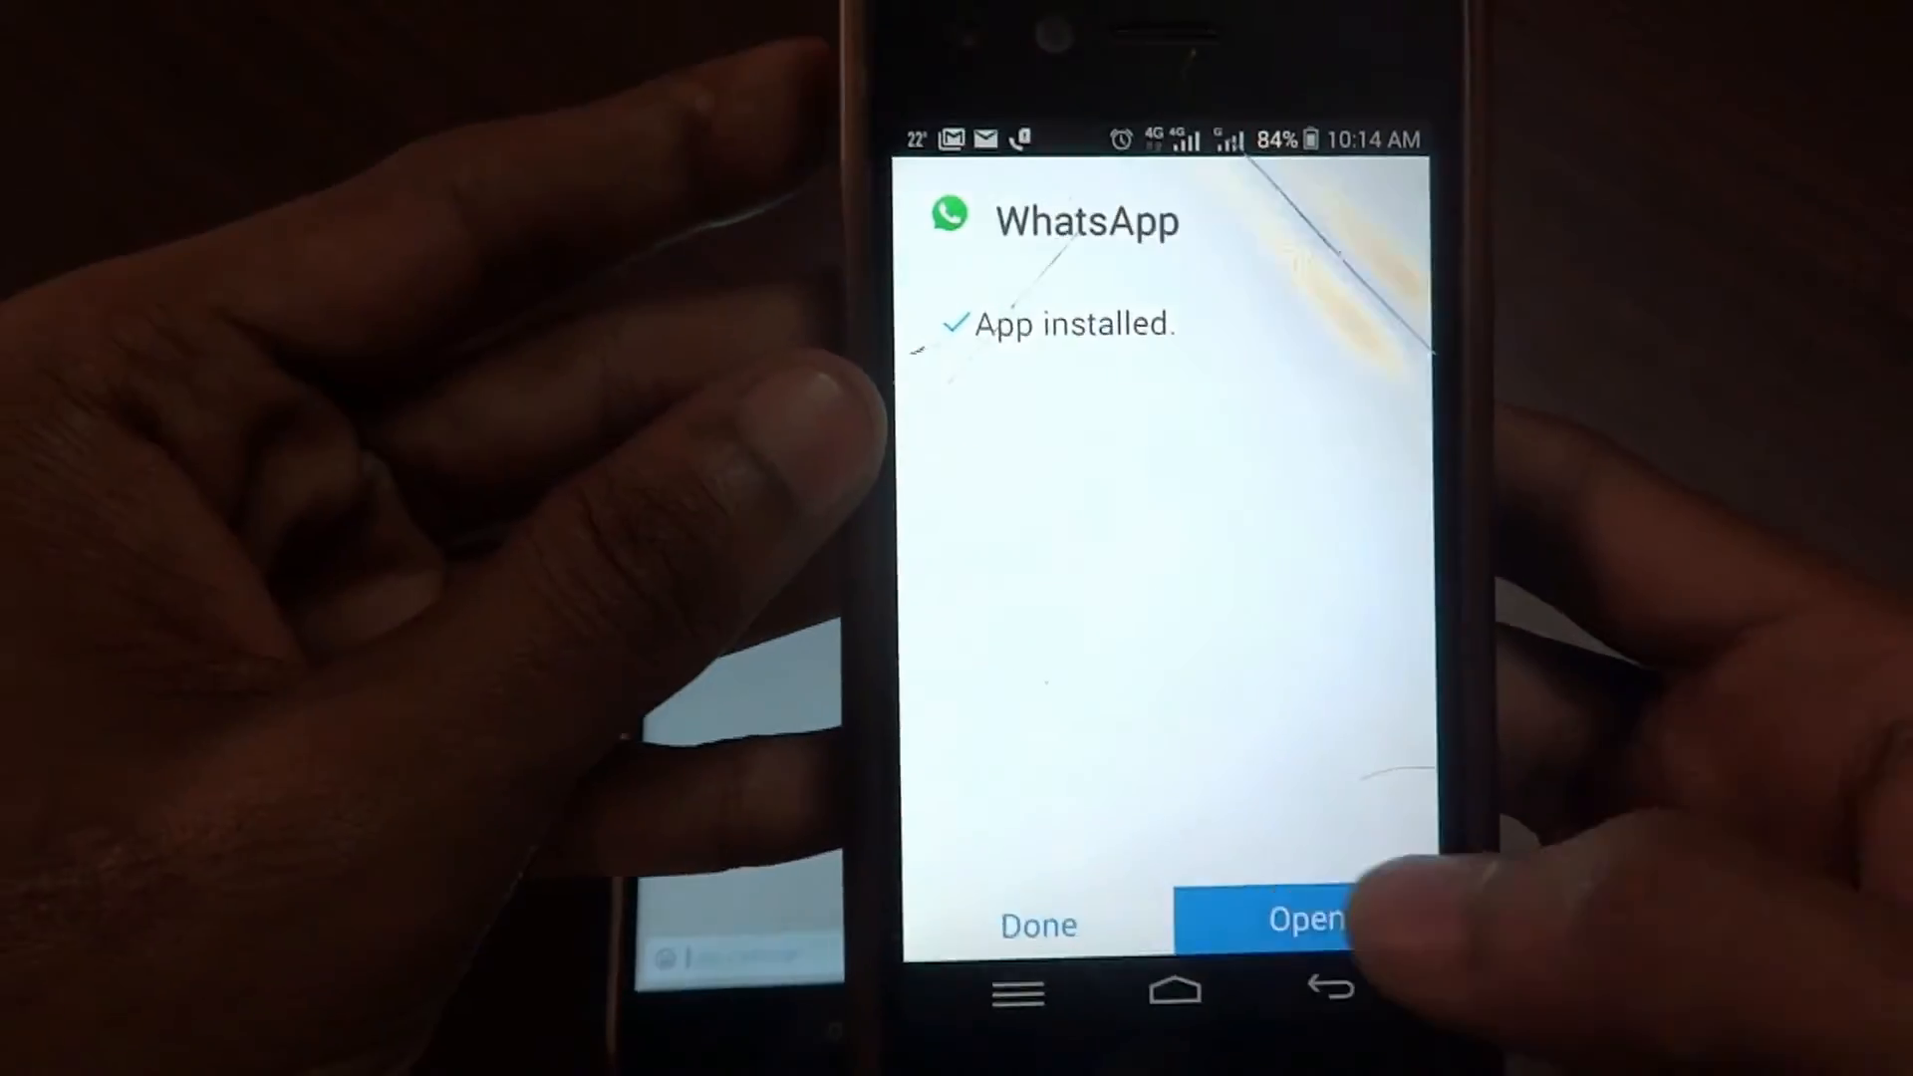
pyautogui.click(1306, 921)
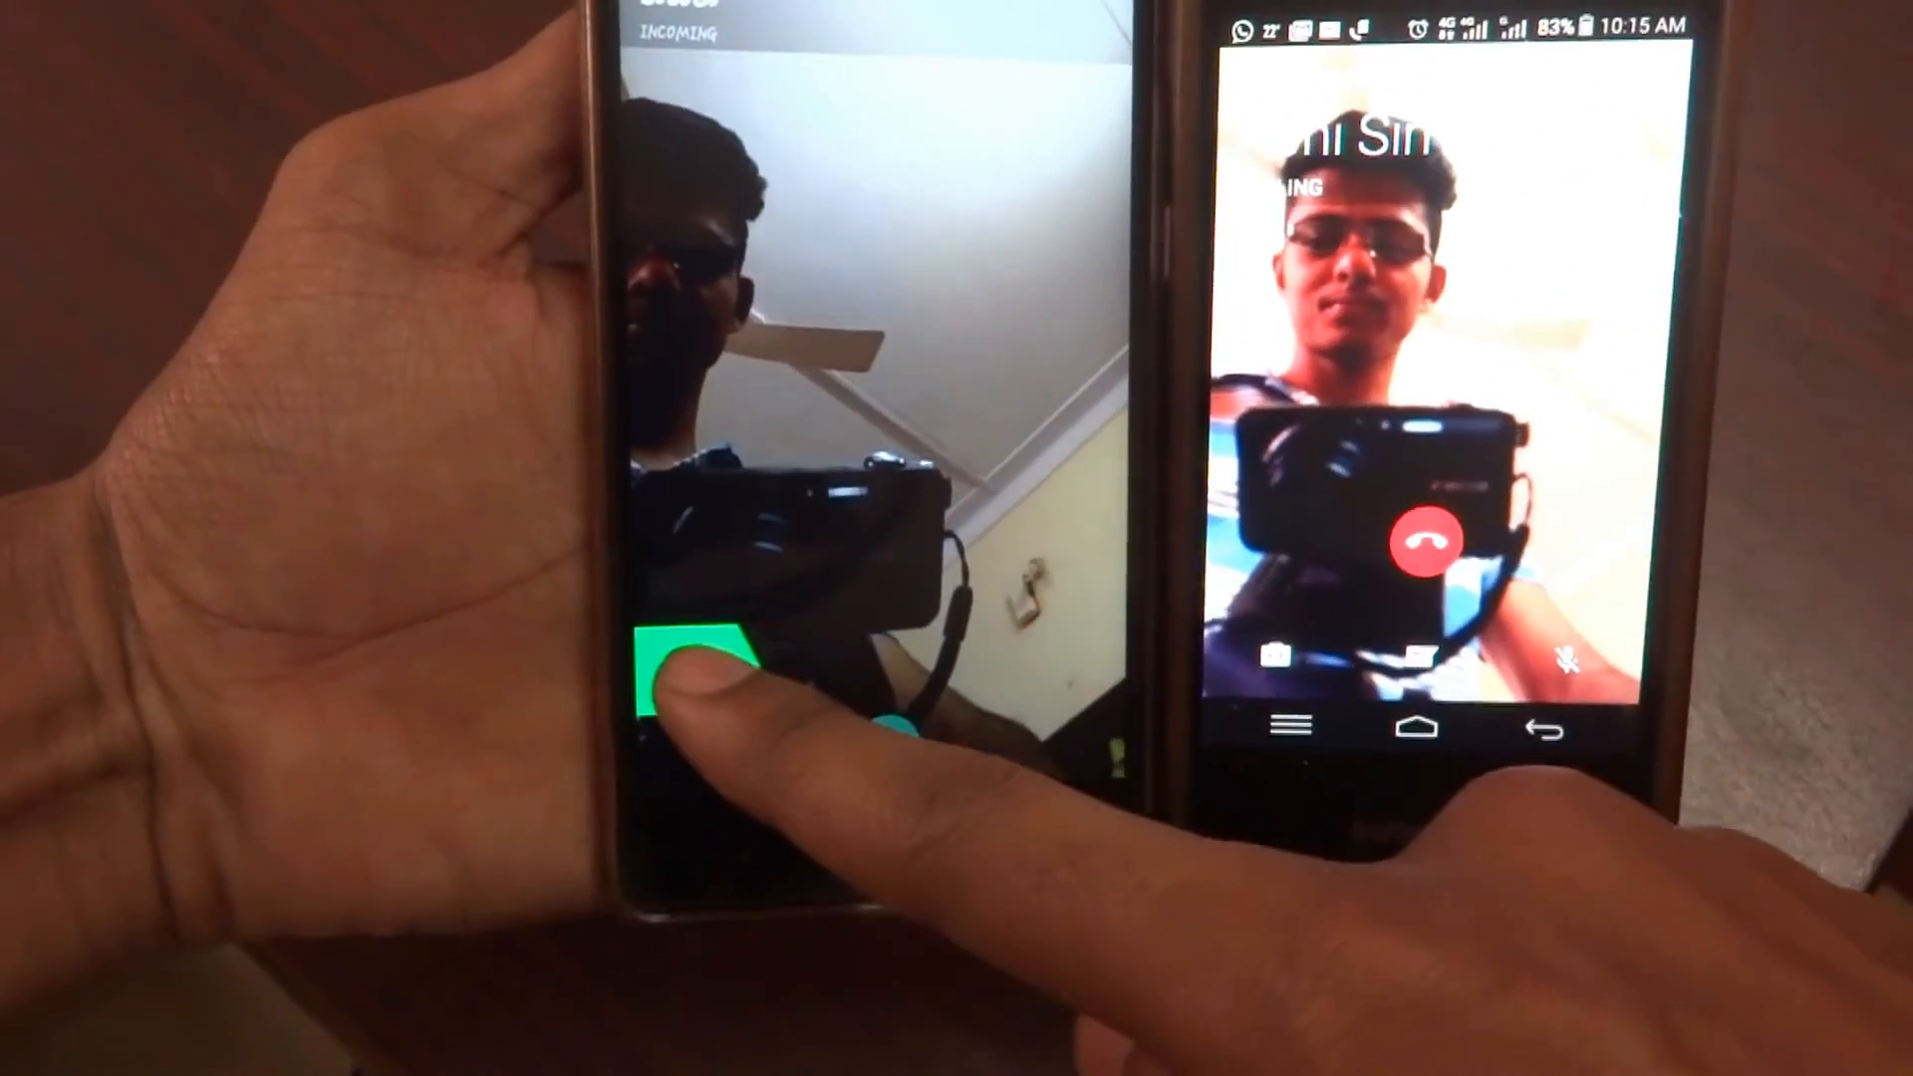
# Step: Answer the incoming WhatsApp video call on the first phone so both phones connect
pyautogui.click(695, 660)
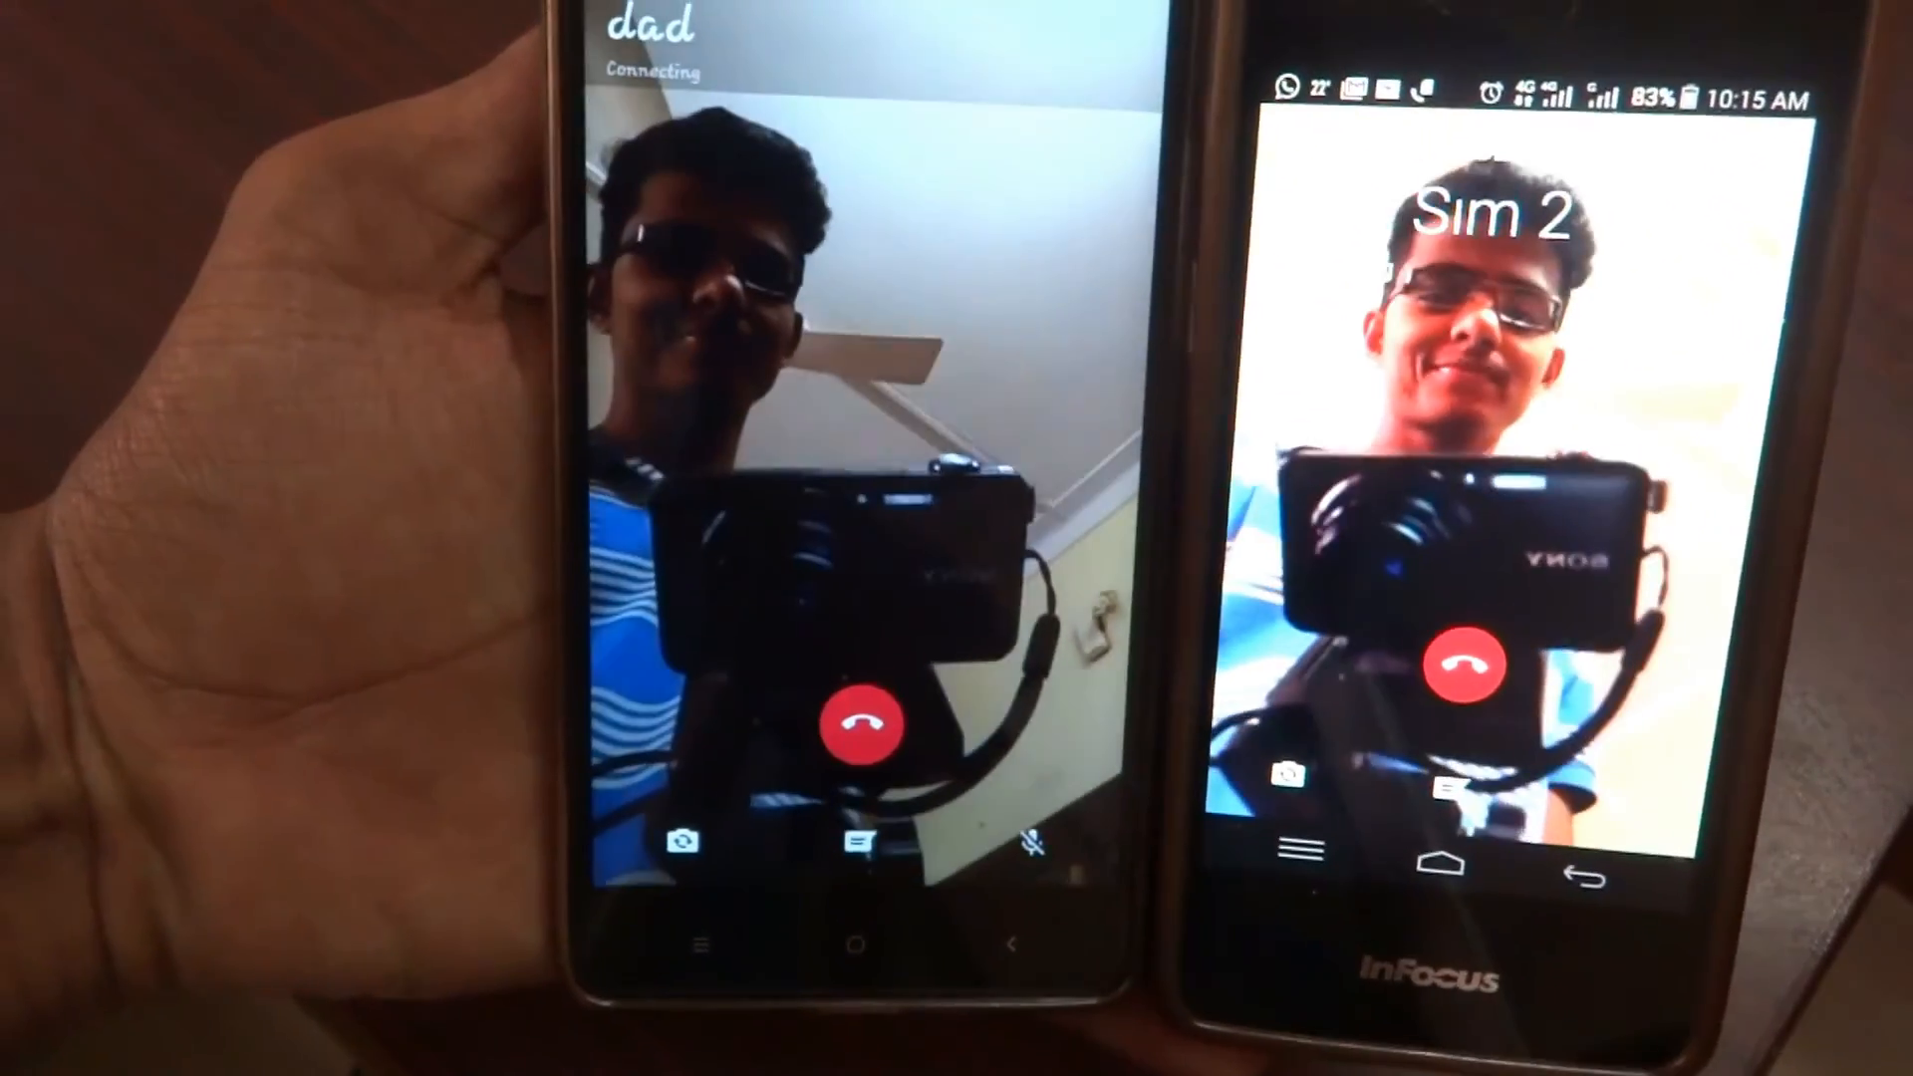